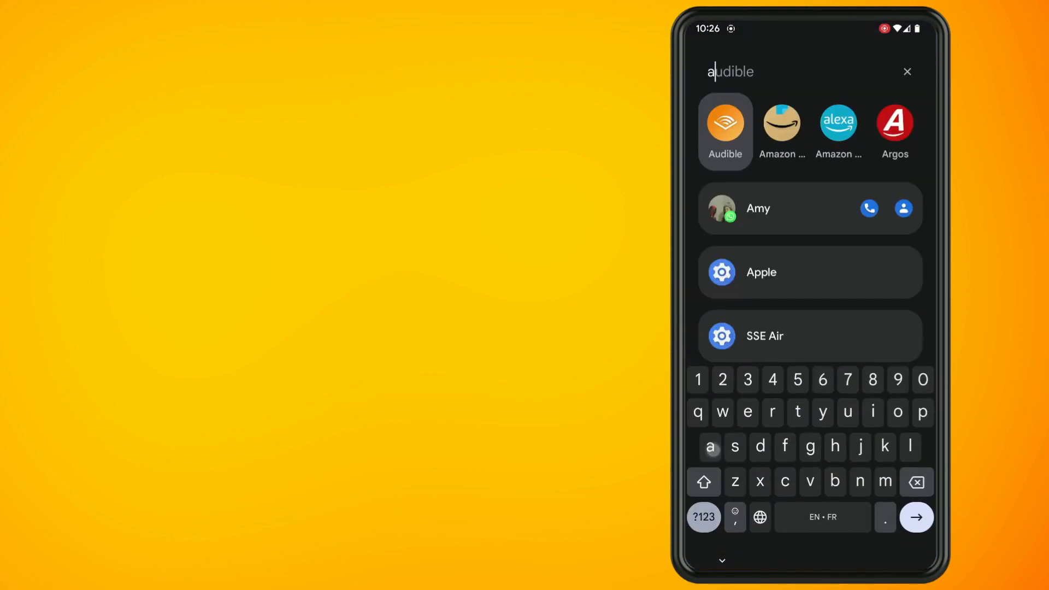
Launch Amazon Music from the launcher search and search it for Nirvana.
{"action": "type", "text": "amazon shopping"}
{"action": "type", "text": "nir"}
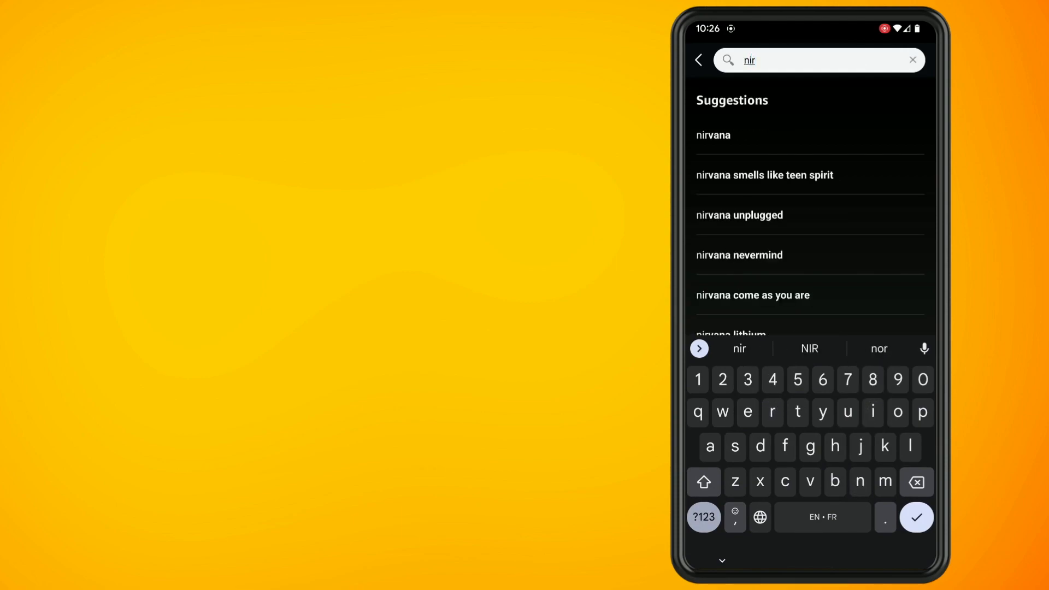
{"action": "left_click", "coordinate": [712, 134]}
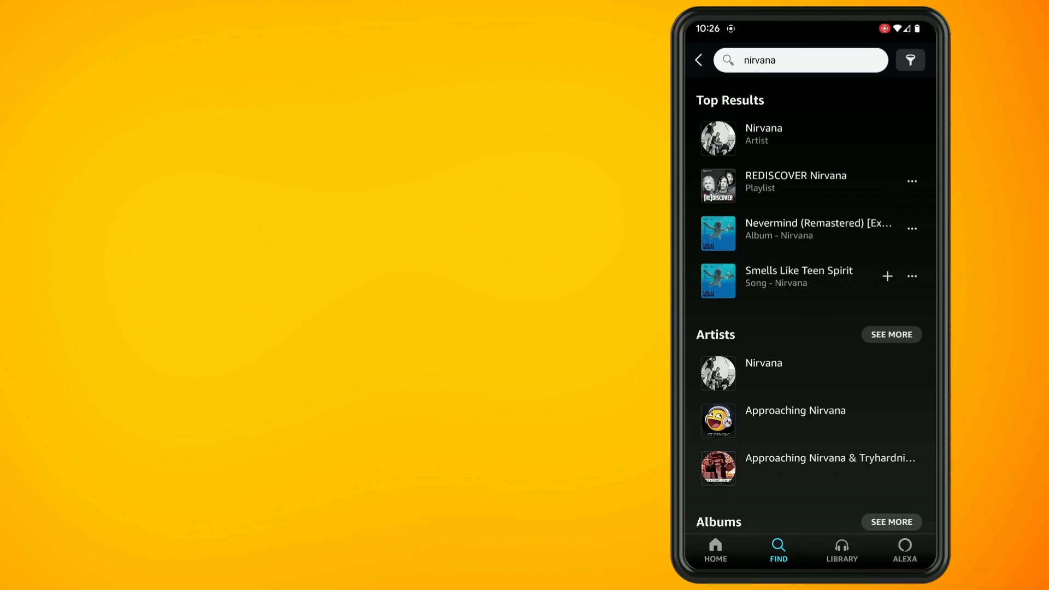
Open the Nevermind (Remastered) album by Nirvana from the top results.
{"action": "left_click", "coordinate": [818, 227]}
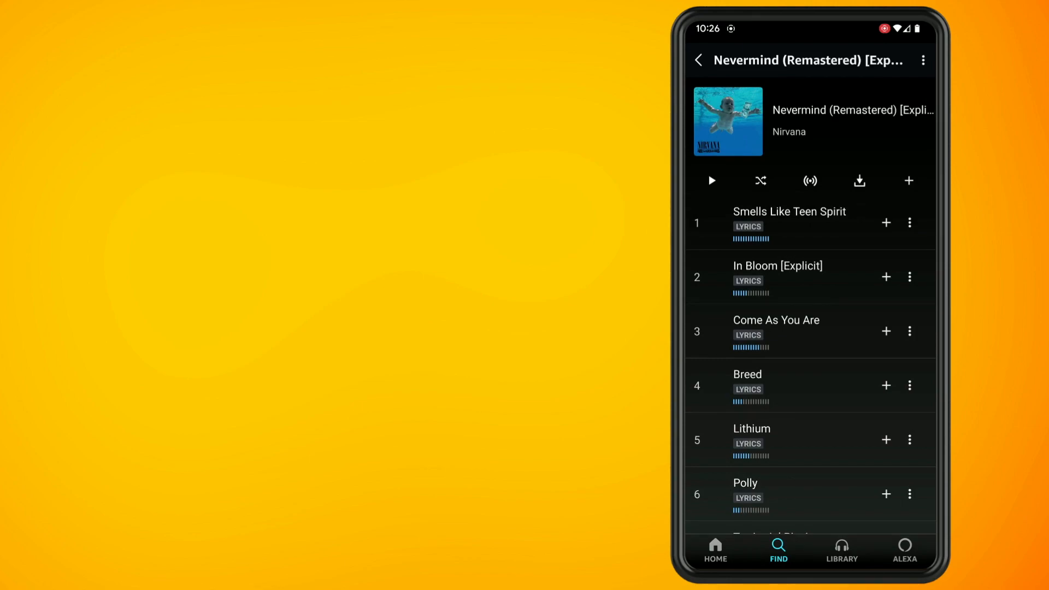
Download Smells Like Teen Spirit from its options menu, then start downloading the whole Nevermind album.
{"action": "left_click", "coordinate": [909, 221]}
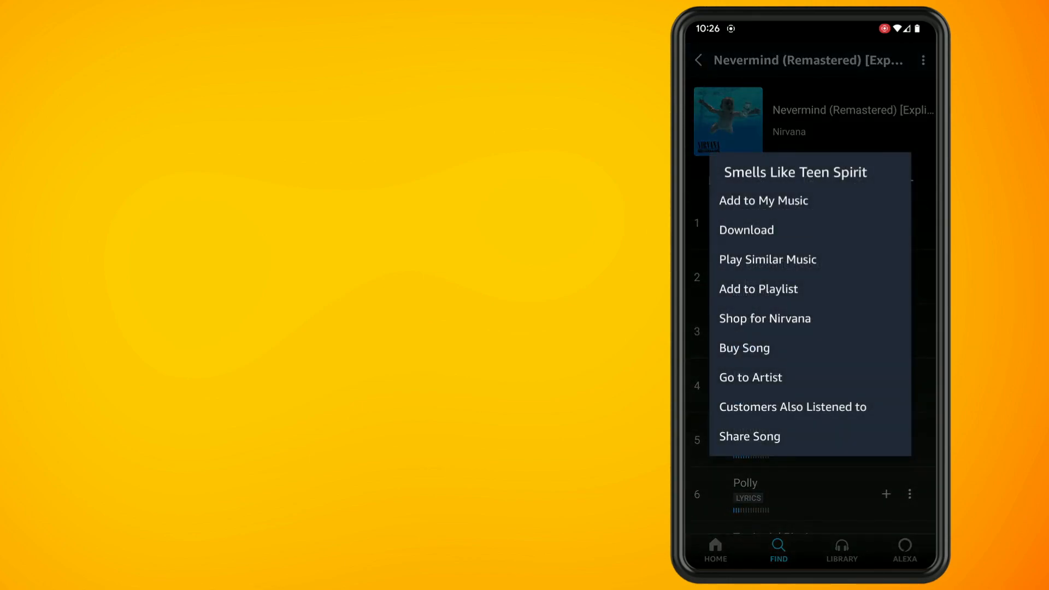
{"action": "left_click", "coordinate": [746, 230]}
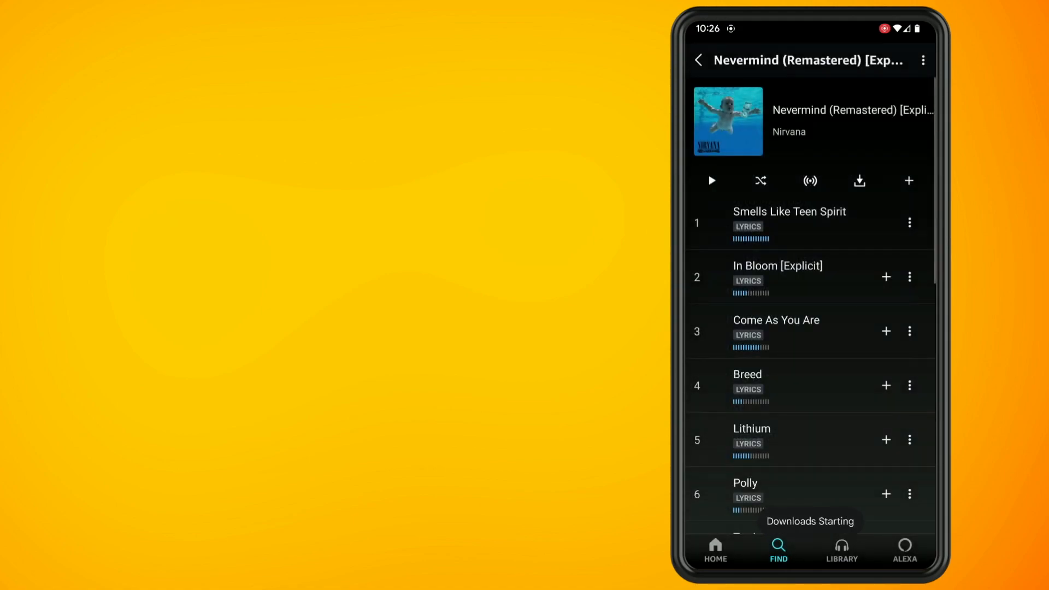
{"action": "left_click", "coordinate": [859, 180]}
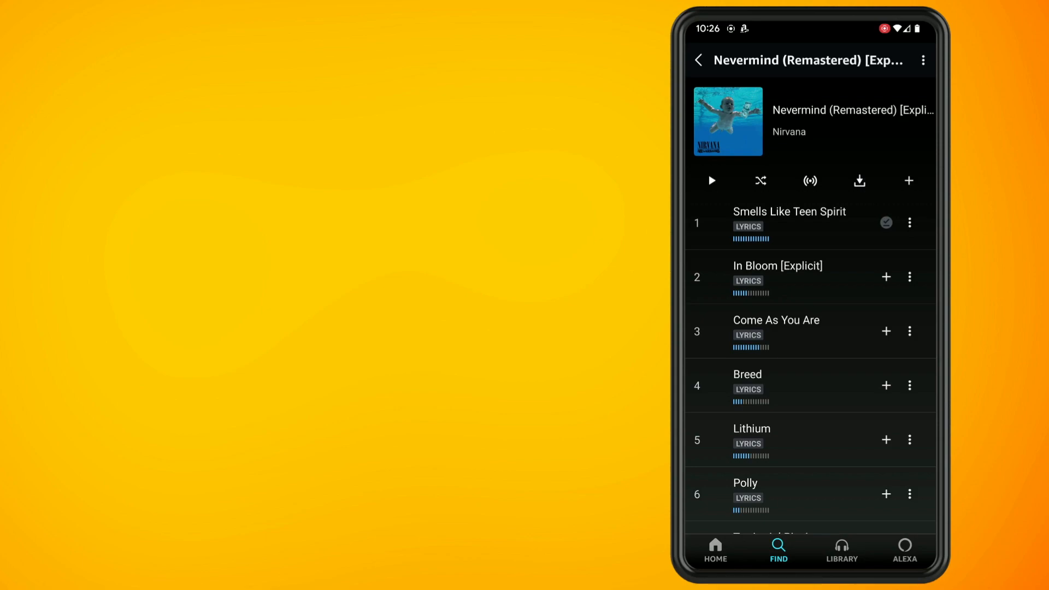
{"action": "left_click", "coordinate": [858, 180]}
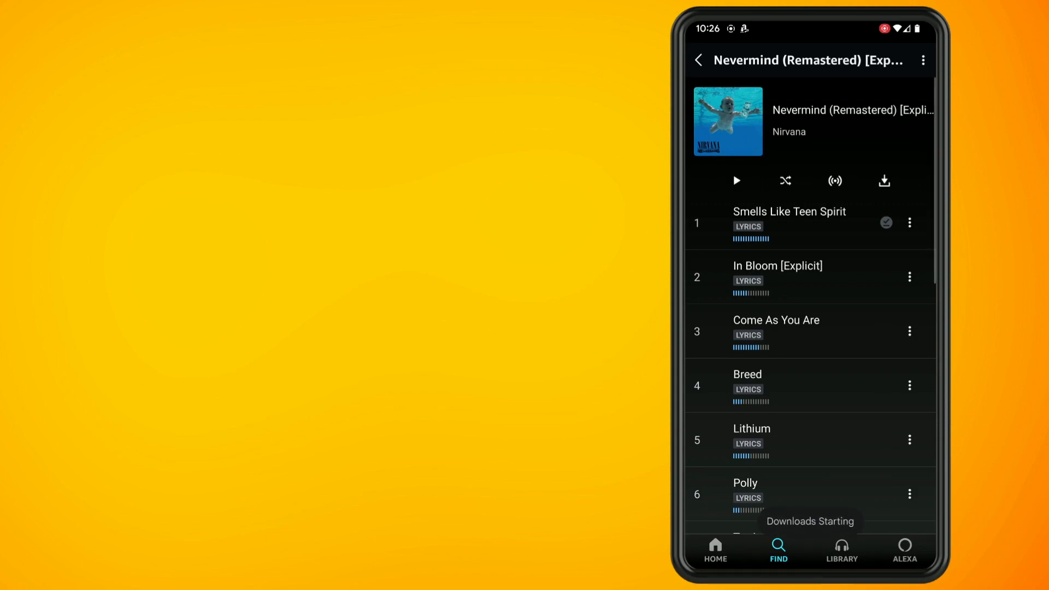